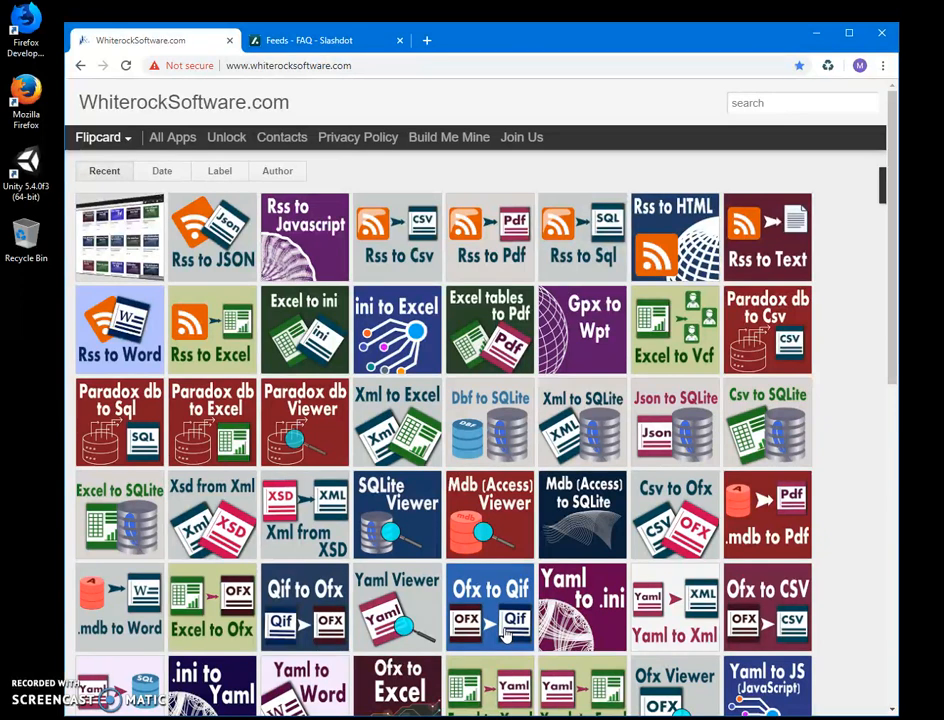
pyautogui.moveTo(710, 236)
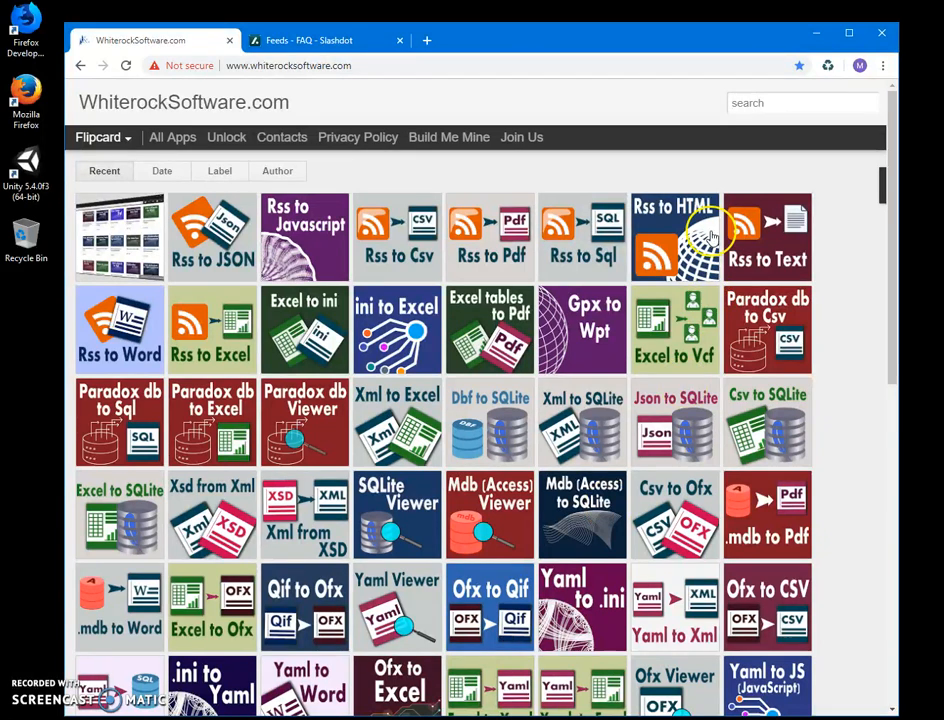
pyautogui.moveTo(218, 148)
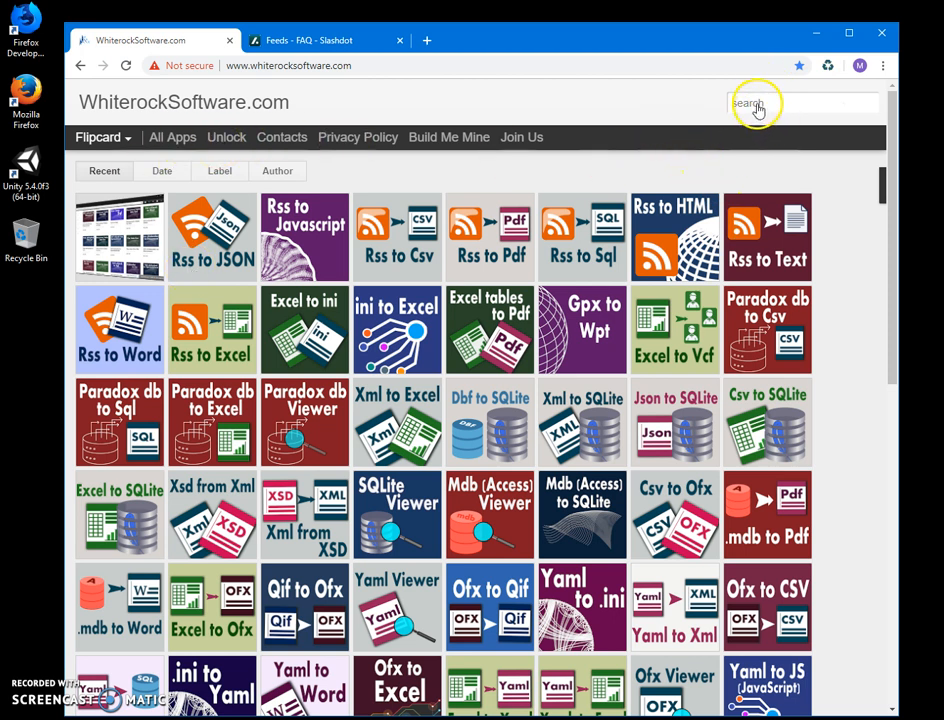
# - Search WhiterockSoftware.com for "rss" to list the RSS converter tools
pyautogui.write('rss')
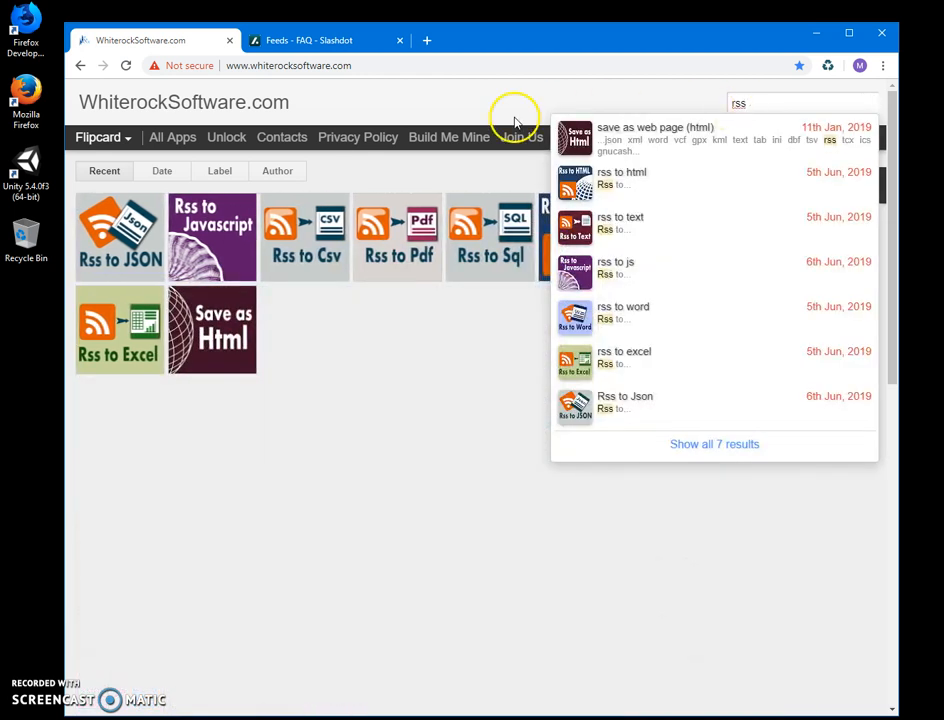
# - Go to the Rss to Json tool page and start downloading its installer
pyautogui.click(624, 402)
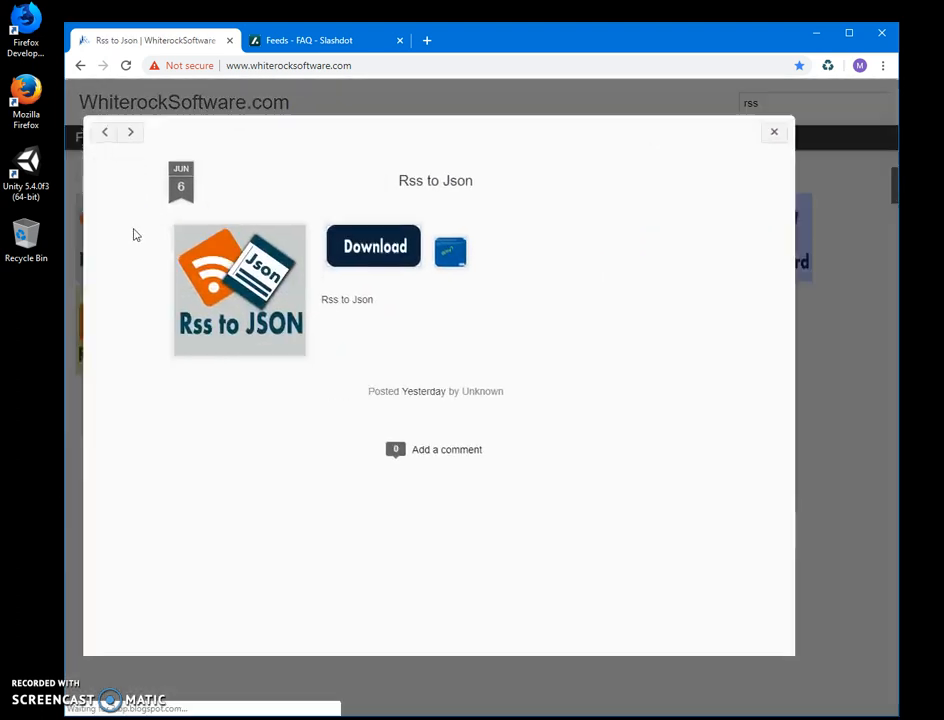
pyautogui.click(374, 246)
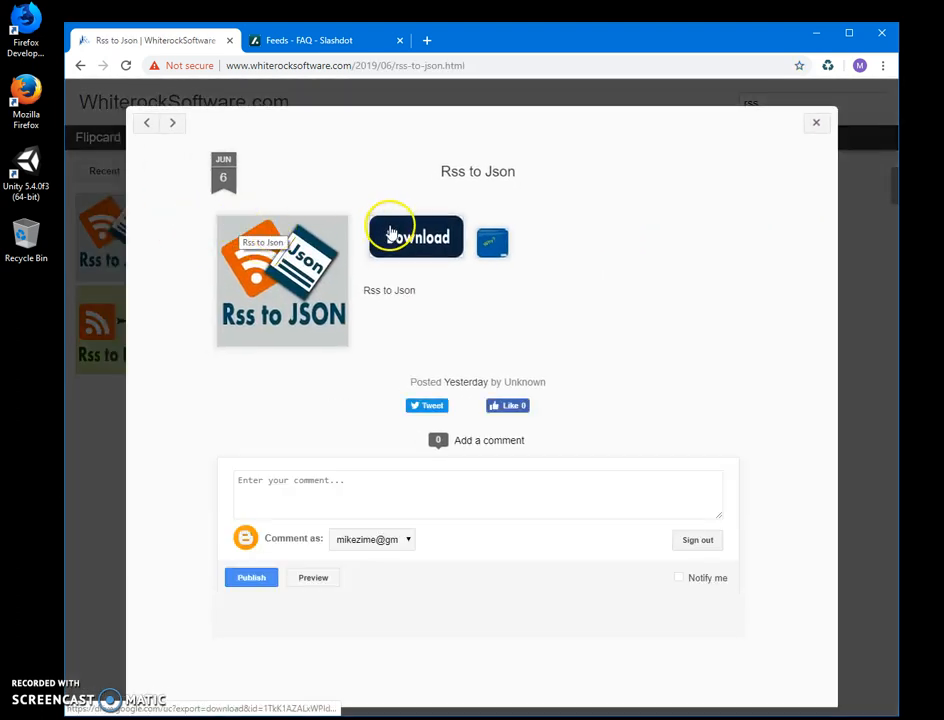
pyautogui.click(414, 236)
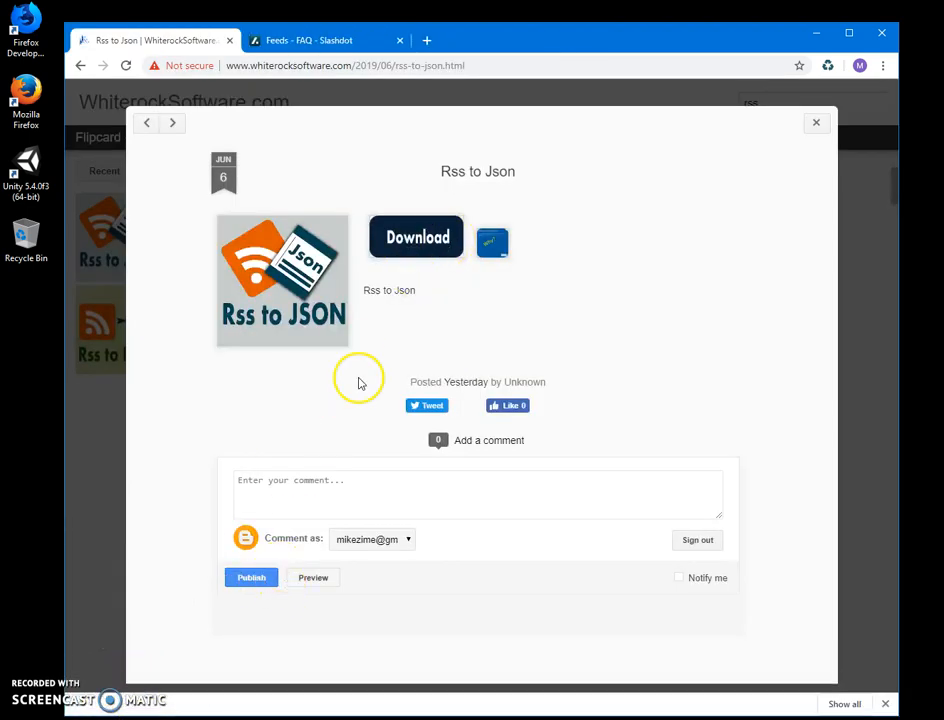
# - Run RsstoJsonSetup.msi from the downloaded zip past the security warning and complete the setup wizard
pyautogui.click(416, 236)
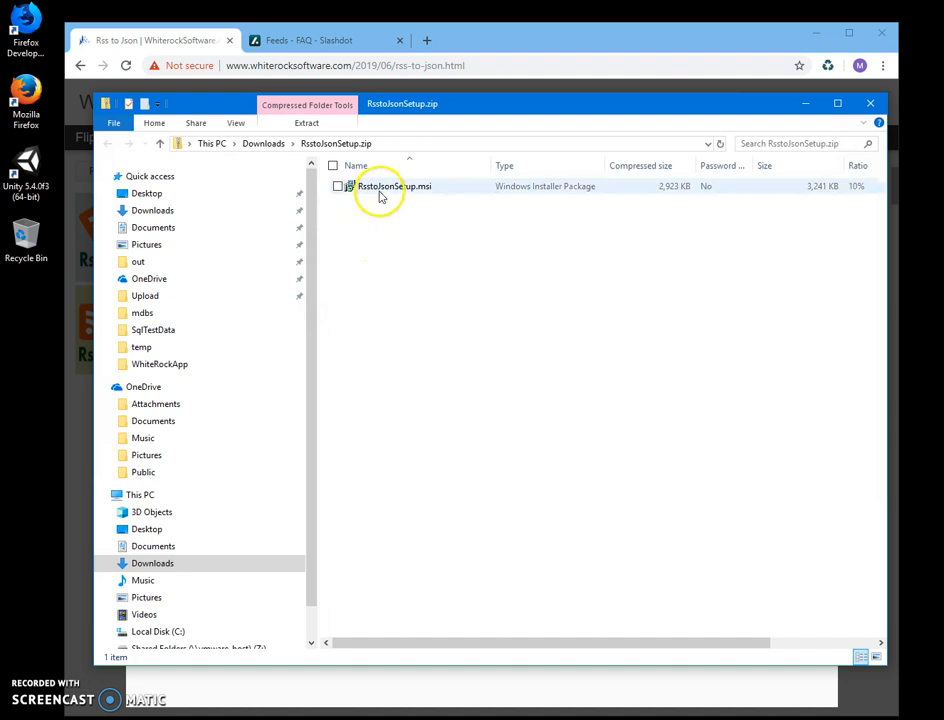
pyautogui.doubleClick(392, 186)
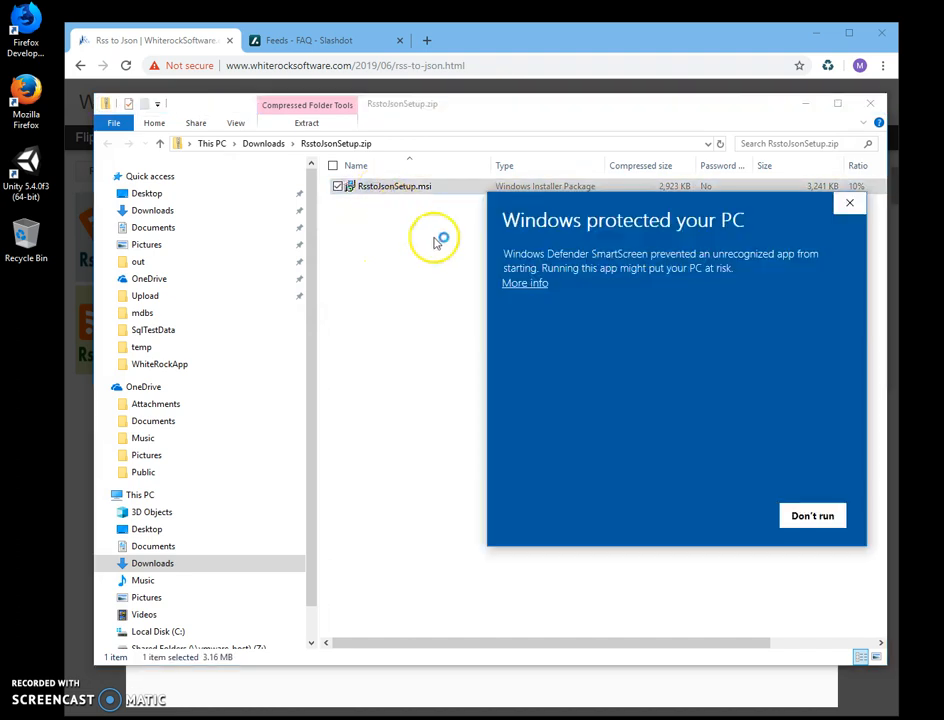
pyautogui.click(524, 282)
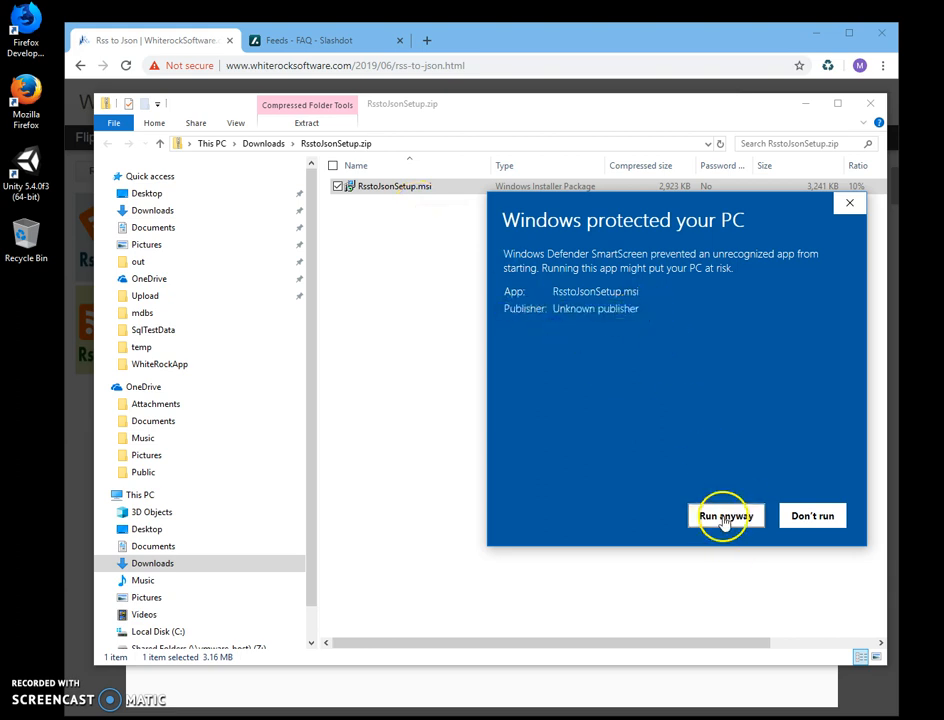
pyautogui.click(724, 516)
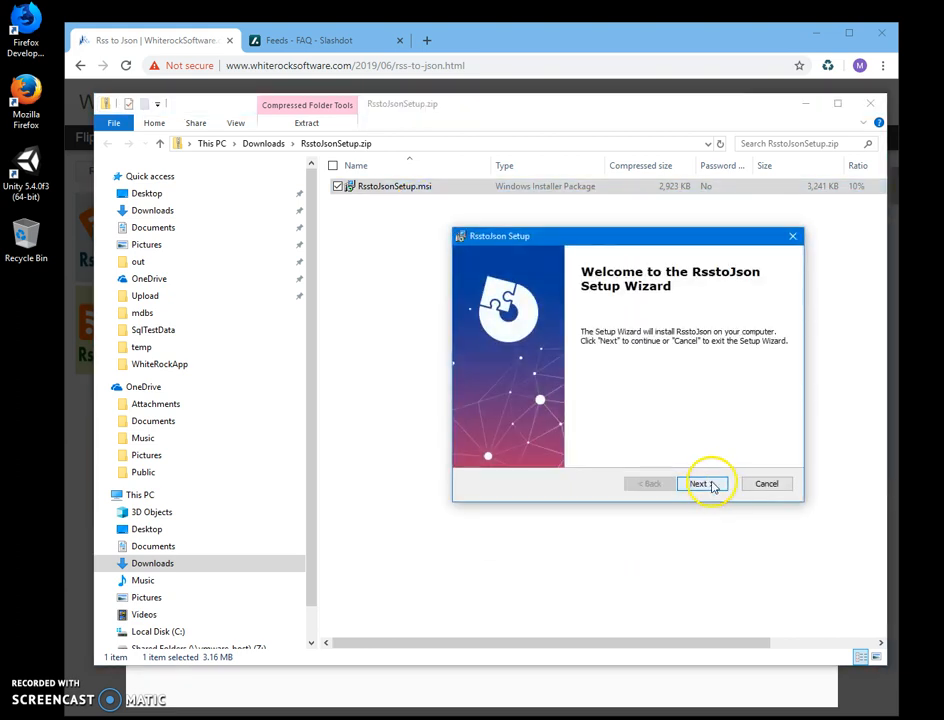
pyautogui.click(700, 482)
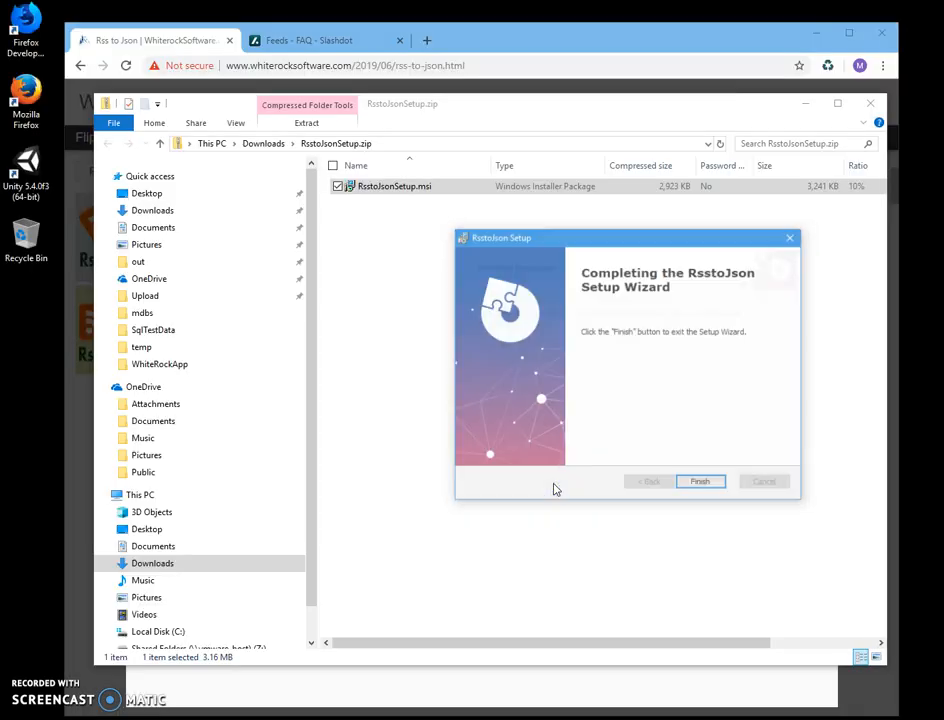
pyautogui.click(700, 480)
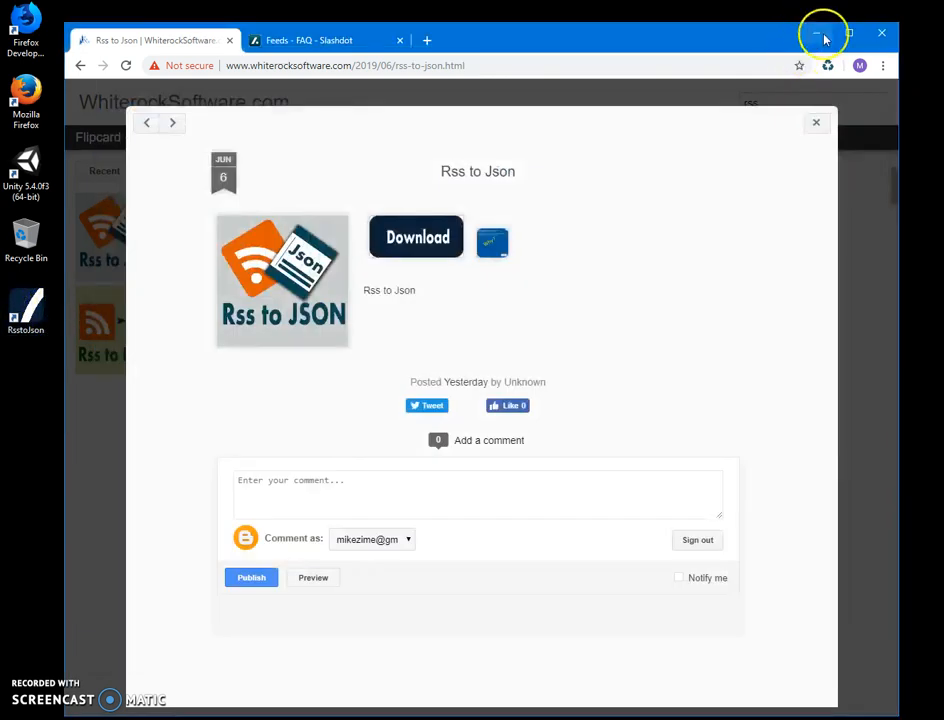
# - Launch Rss to Json from its desktop shortcut and cancel the local file input without choosing a file
pyautogui.click(816, 32)
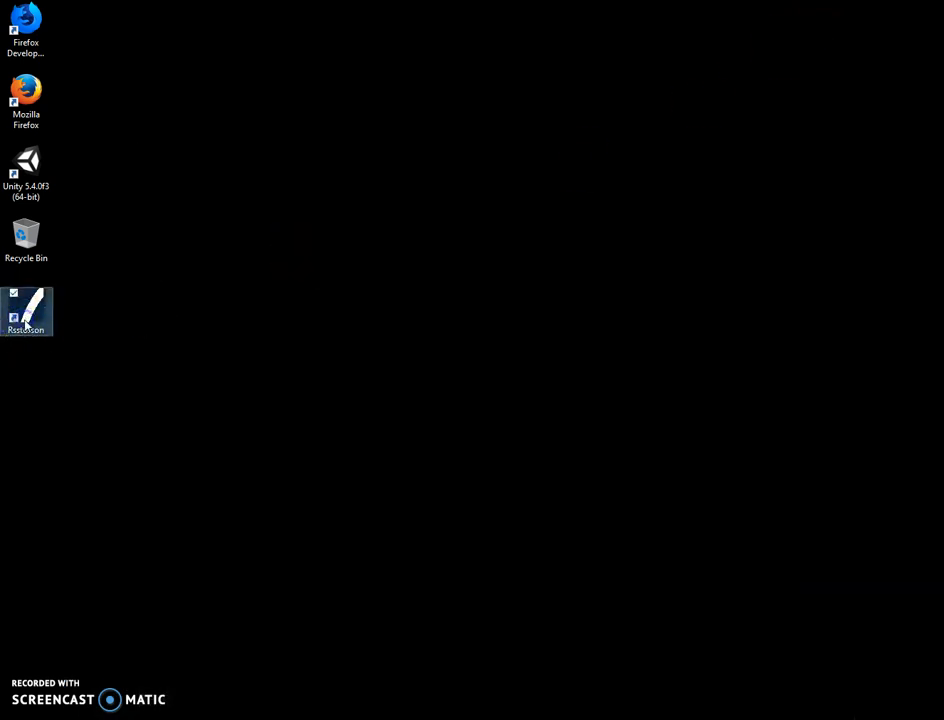
pyautogui.doubleClick(26, 312)
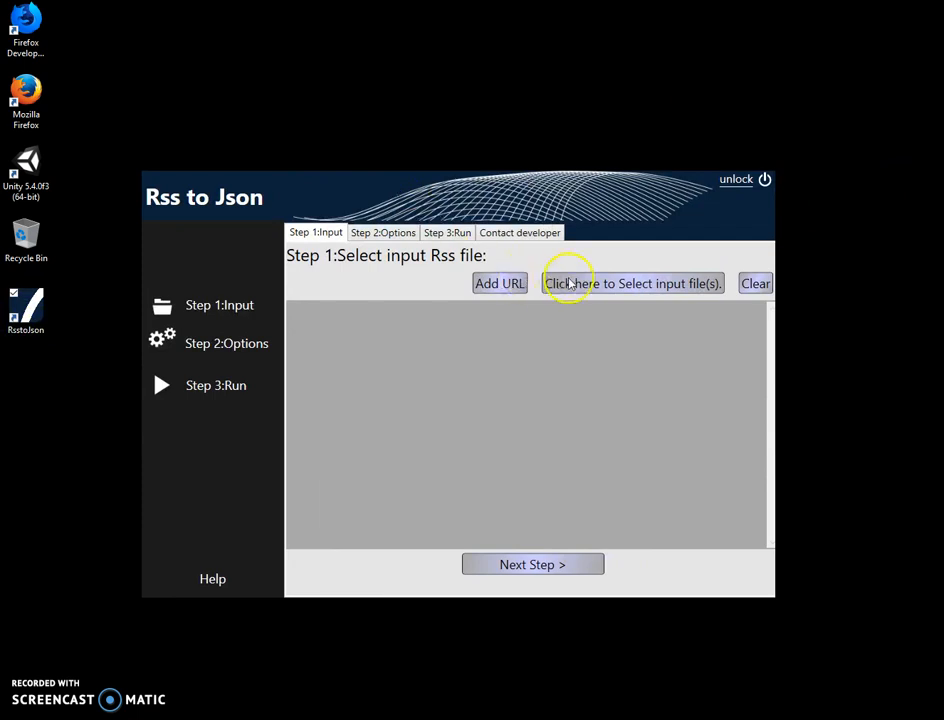
pyautogui.click(632, 284)
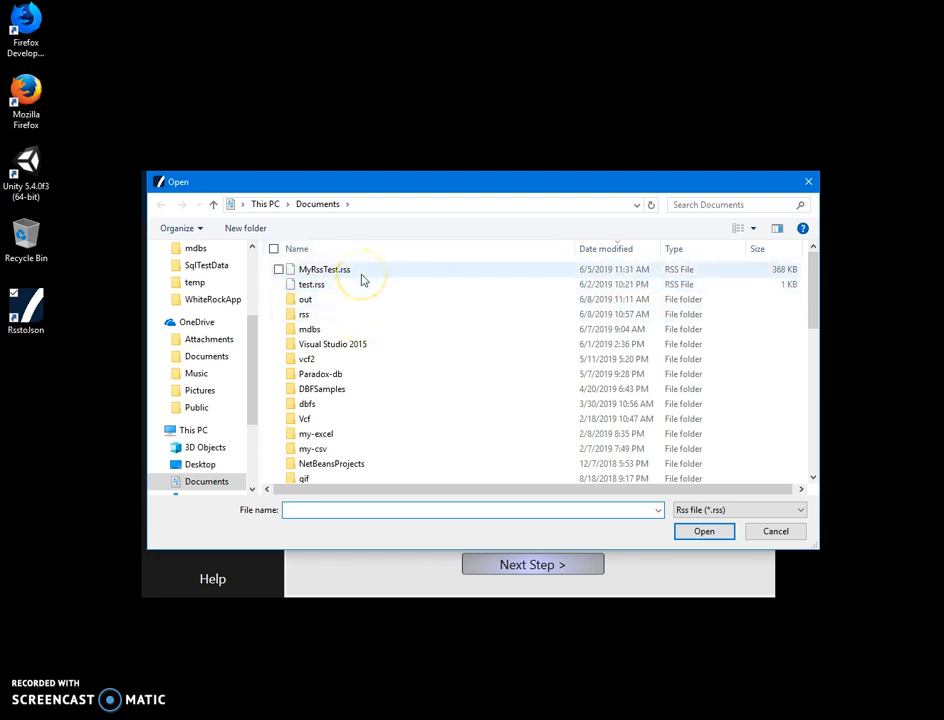
pyautogui.click(776, 532)
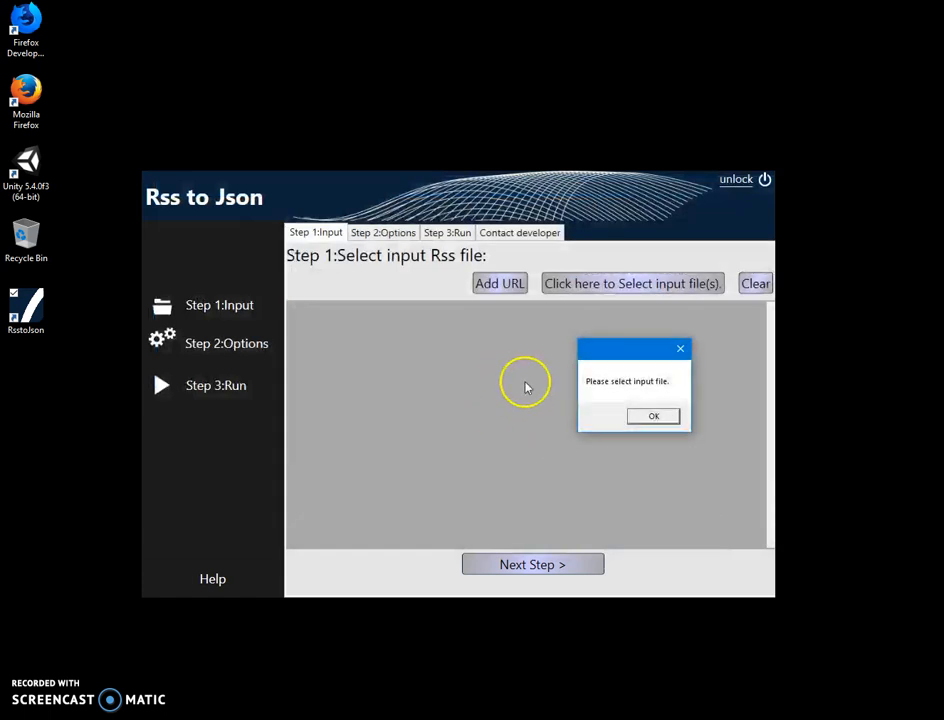
pyautogui.click(500, 284)
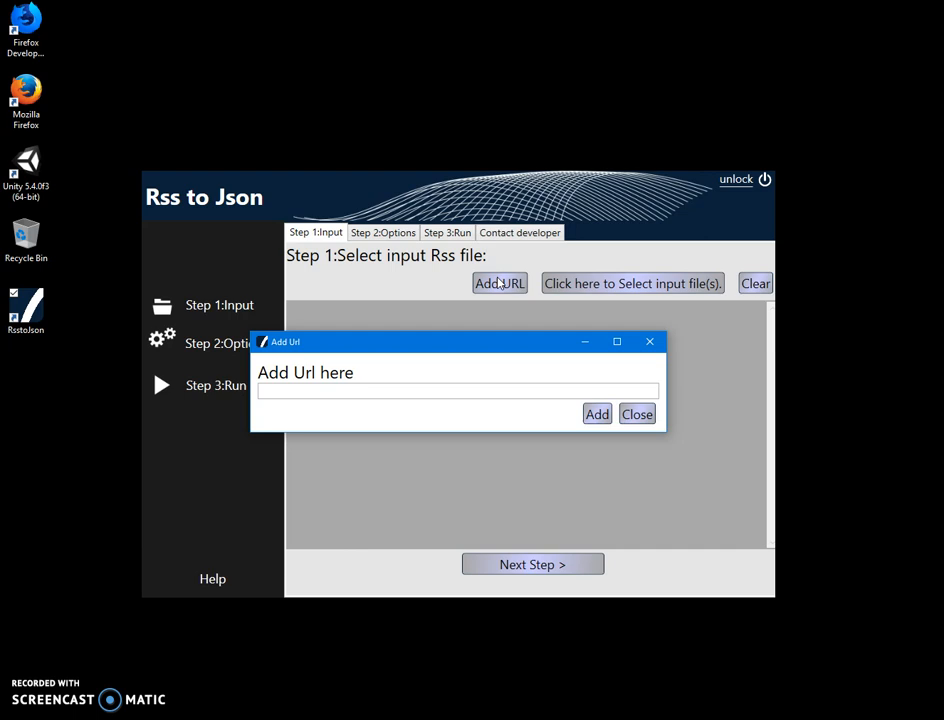
pyautogui.moveTo(800, 688)
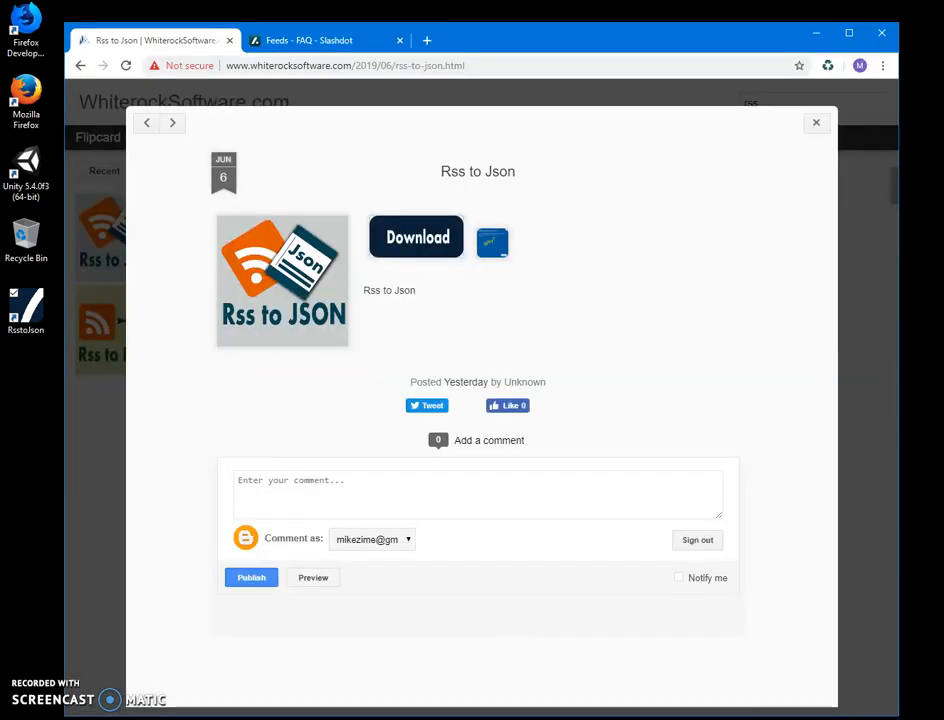
# - Switch to the Slashdot Feeds FAQ page listing the RSS 1.0 feed link
pyautogui.click(320, 40)
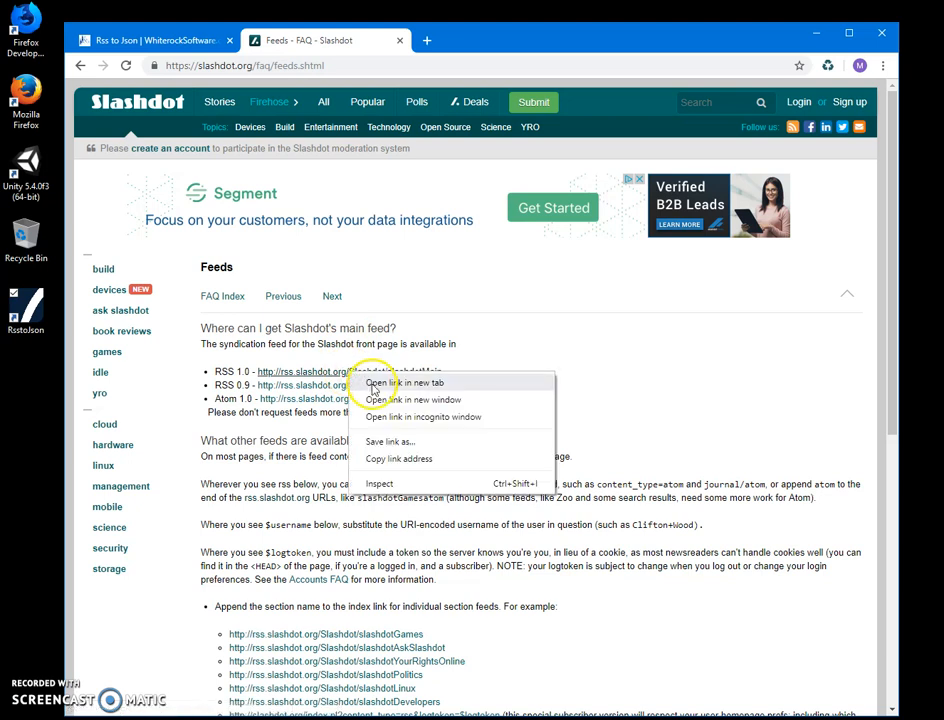
pyautogui.moveTo(398, 458)
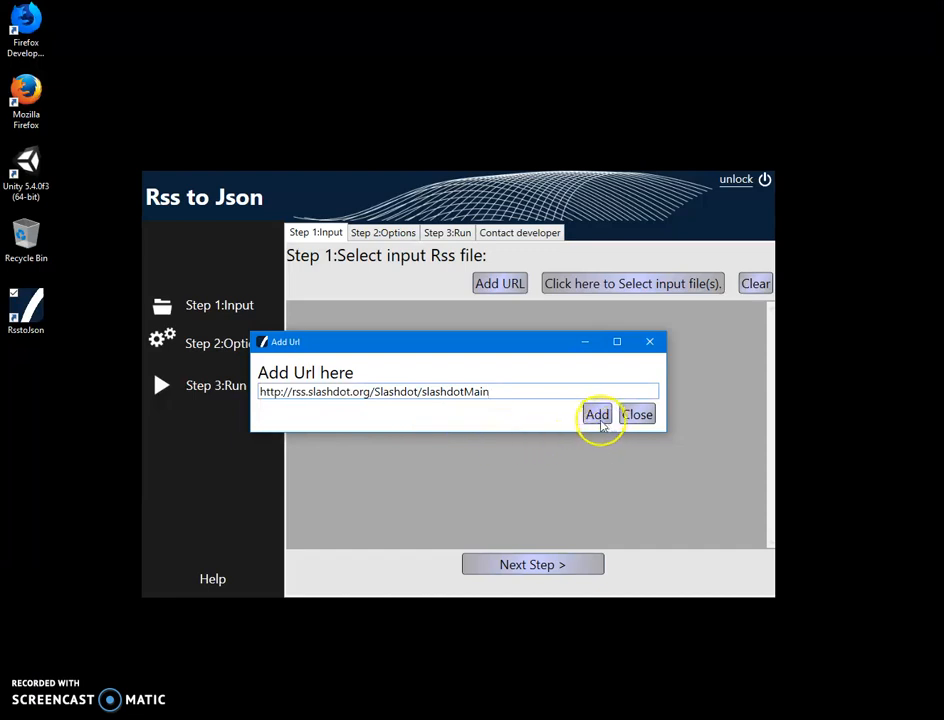
# - Add the Slashdot main feed URL as input and continue to Step 2: Conversion Options
pyautogui.click(596, 414)
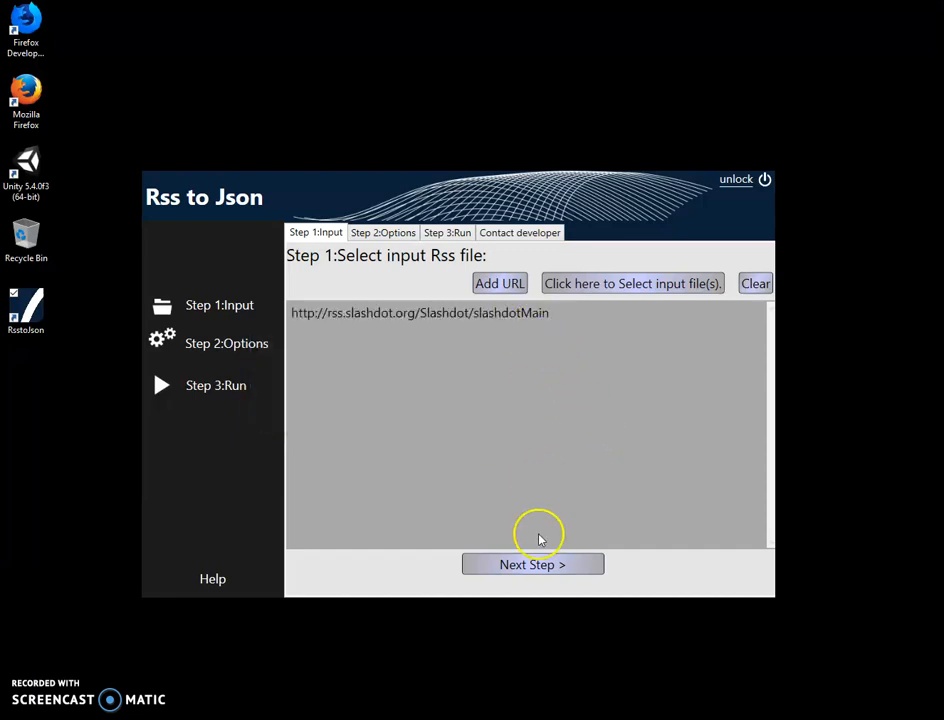
pyautogui.moveTo(488, 498)
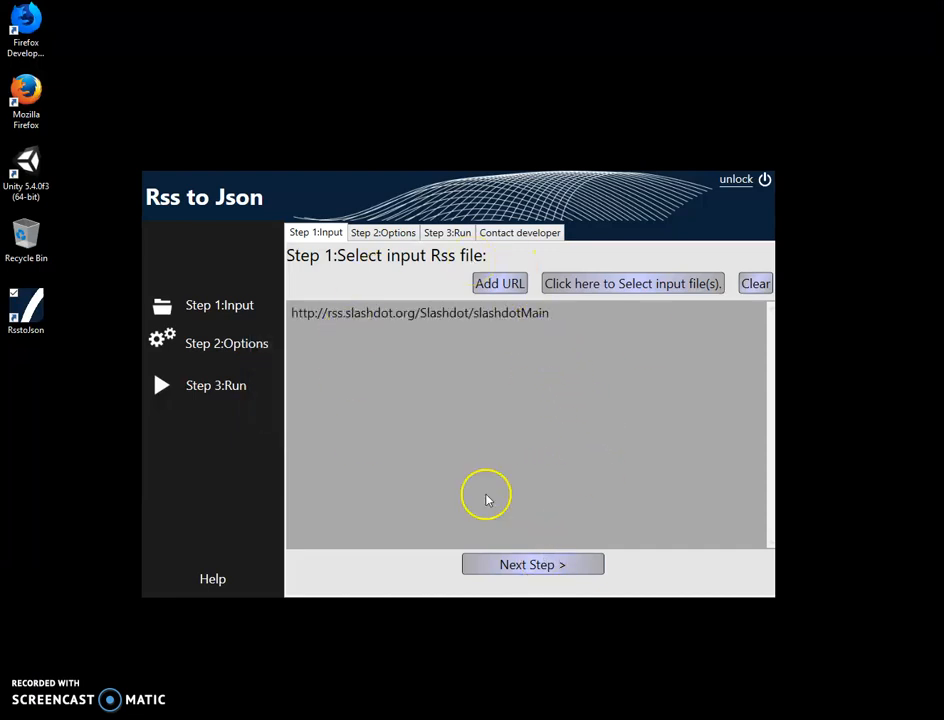
pyautogui.moveTo(344, 356)
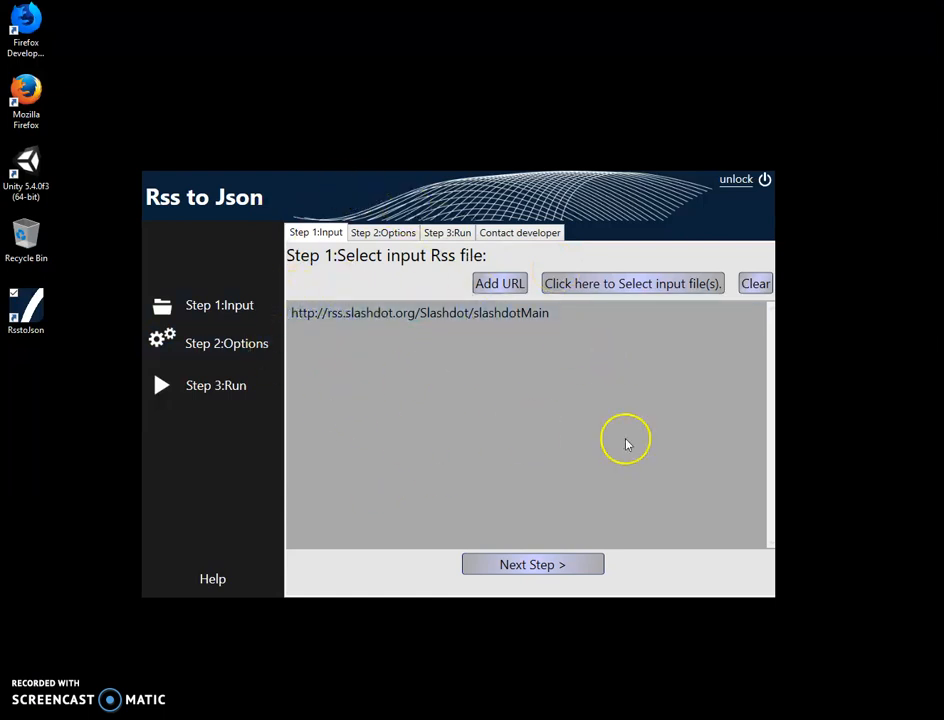
pyautogui.click(532, 564)
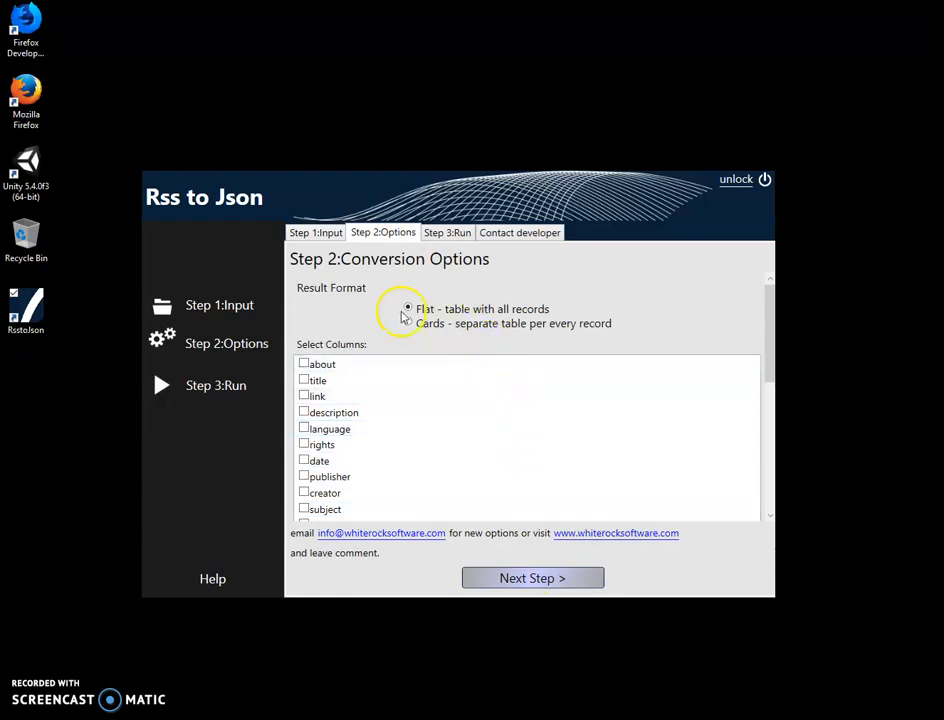
# - Choose Flat format with title, description and date fields and continue to Step 3: Run
pyautogui.click(408, 308)
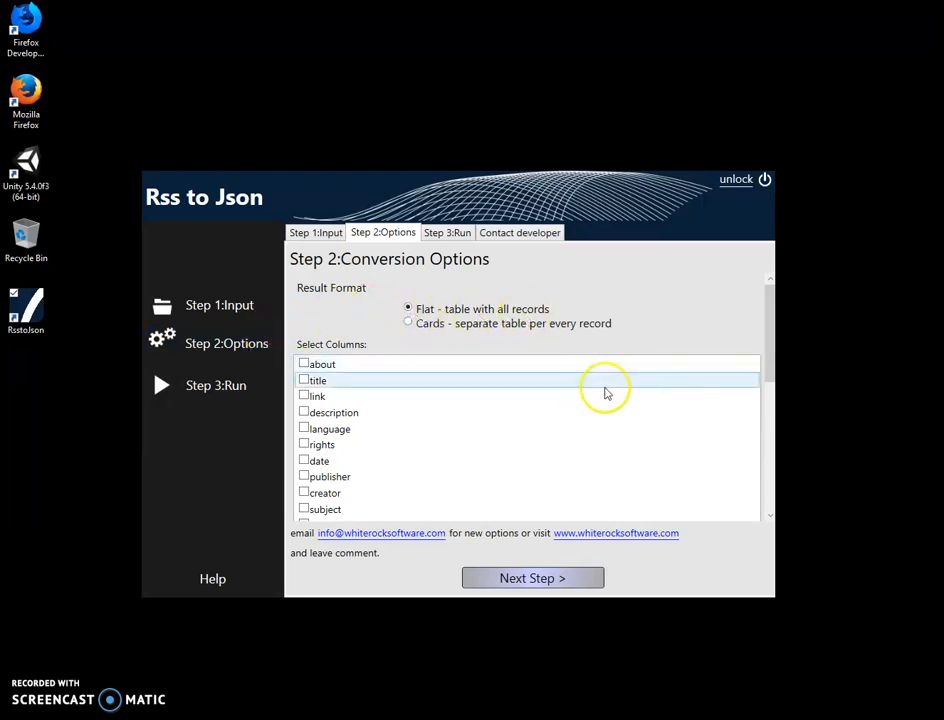
pyautogui.moveTo(780, 364)
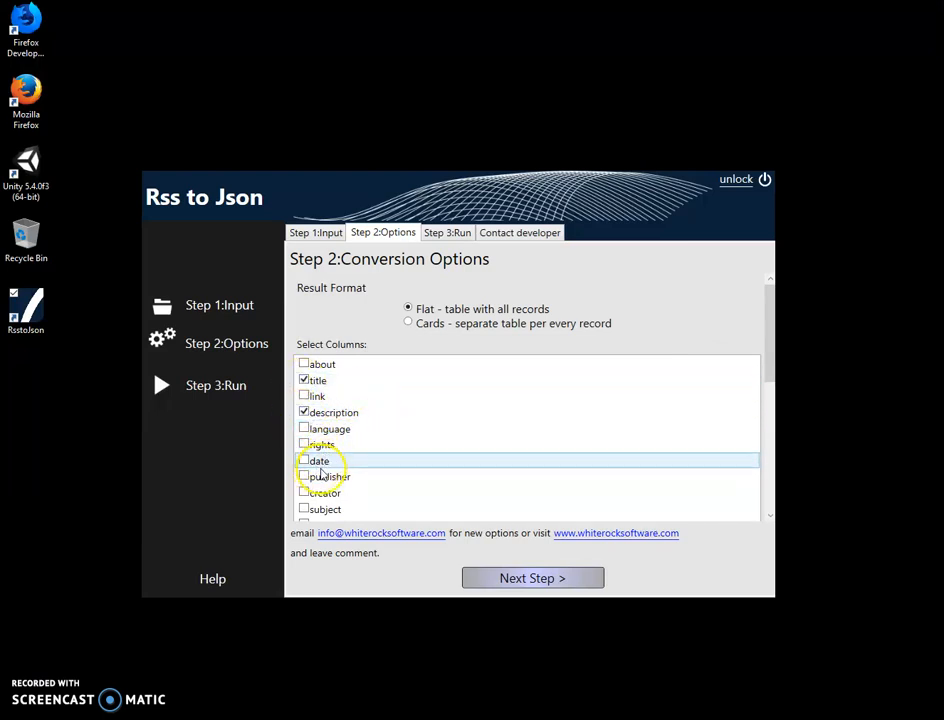
pyautogui.click(304, 460)
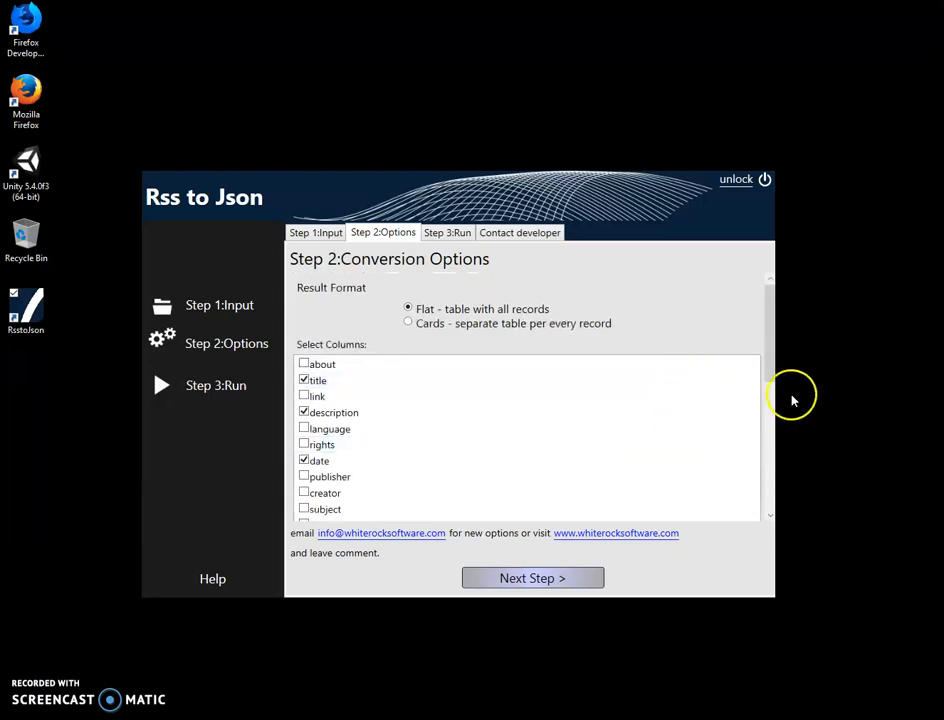
pyautogui.moveTo(608, 548)
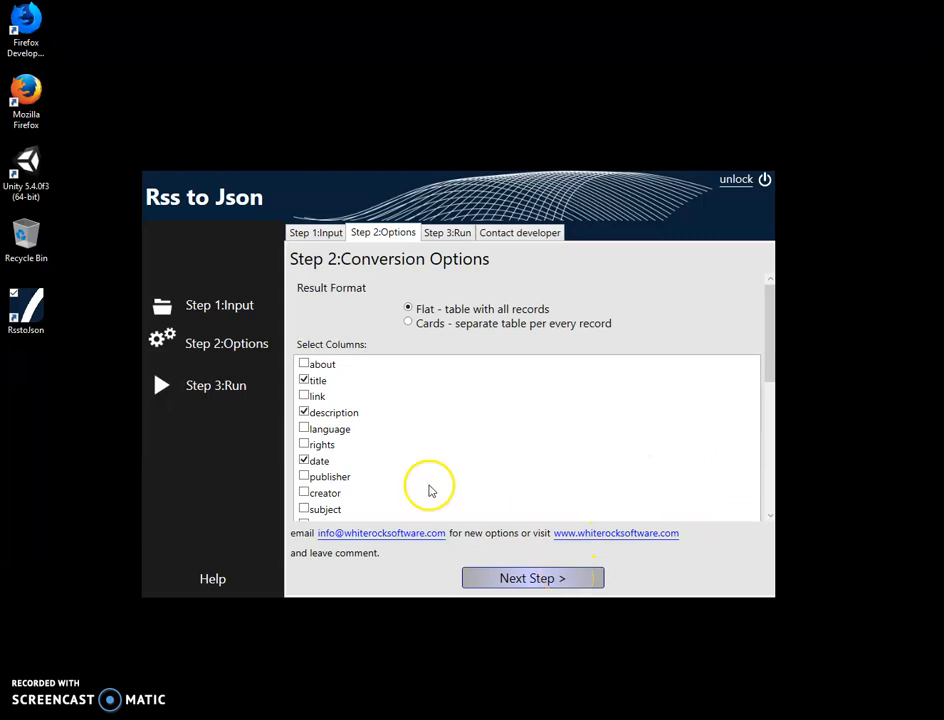
pyautogui.click(532, 578)
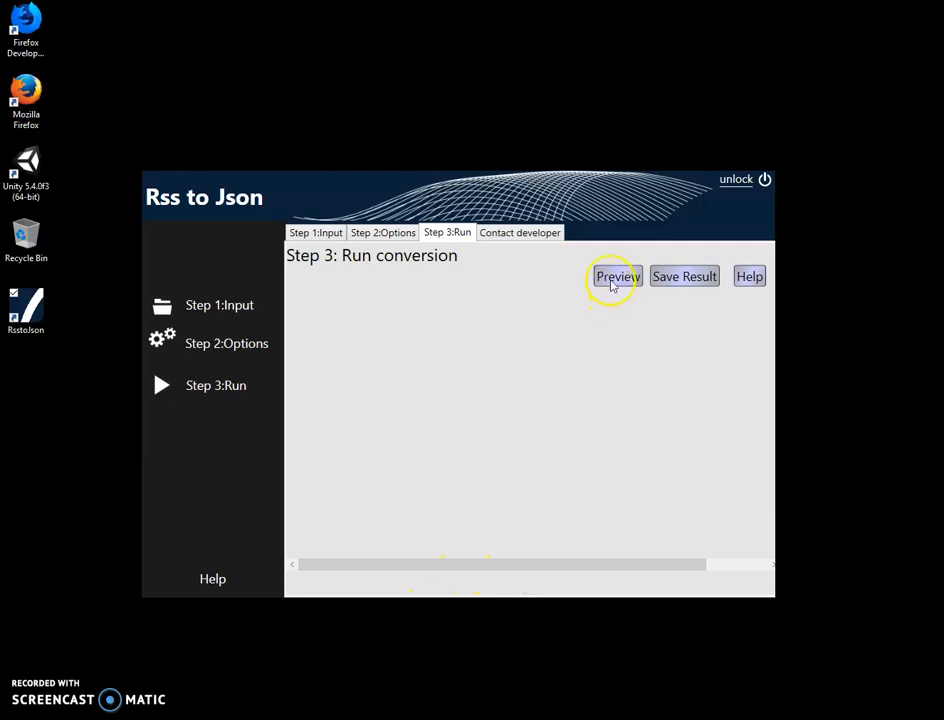
# - Preview the converted JSON and save it under the suggested timestamped name in Documents\out
pyautogui.click(616, 276)
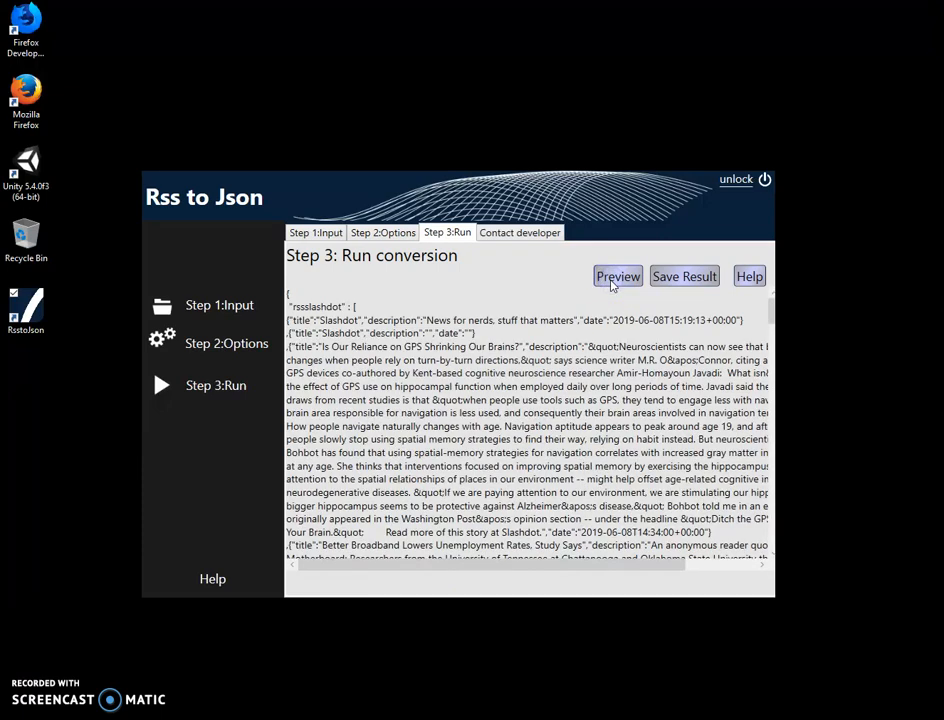
pyautogui.click(684, 276)
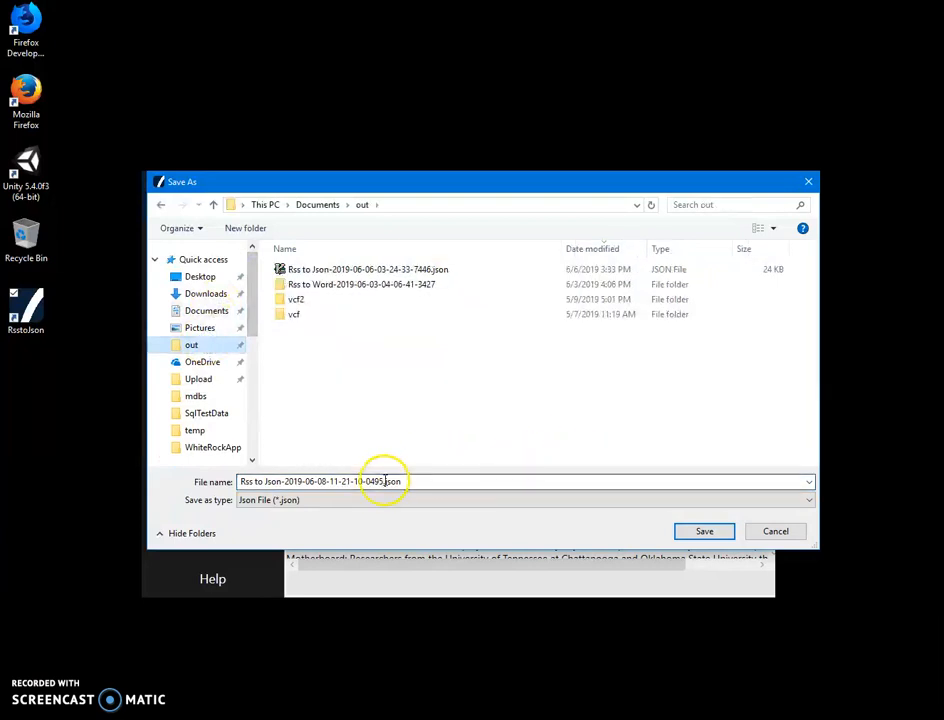
pyautogui.click(384, 480)
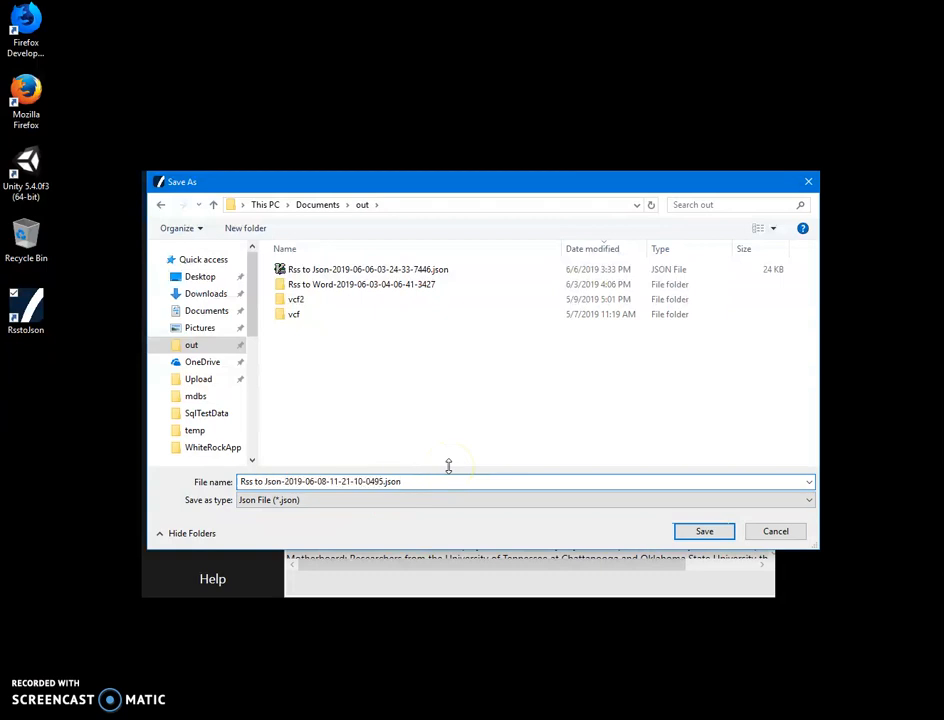
pyautogui.click(704, 532)
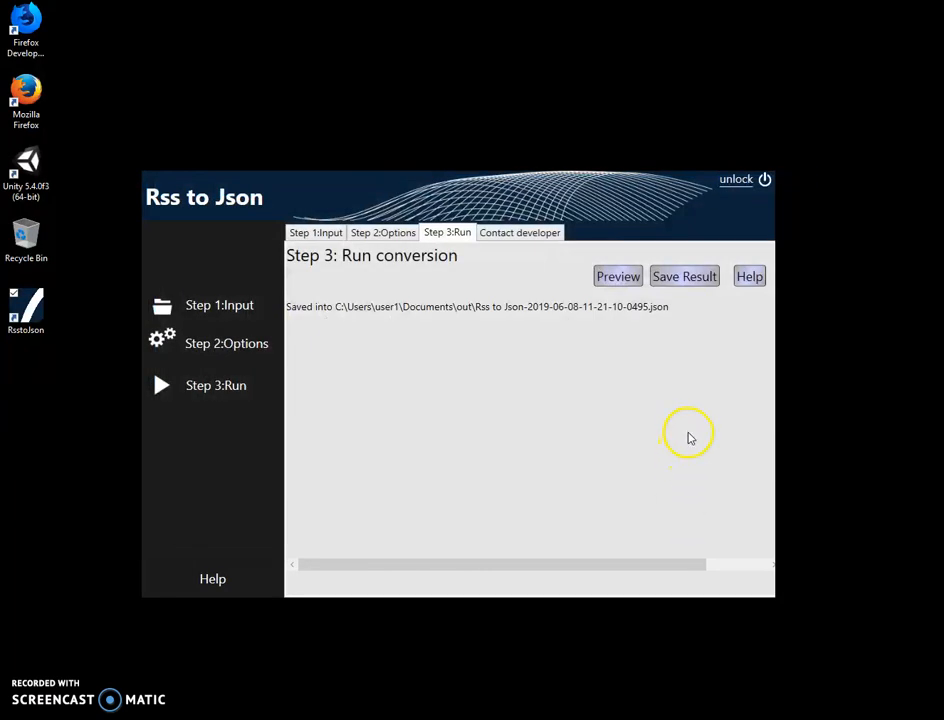
pyautogui.moveTo(460, 504)
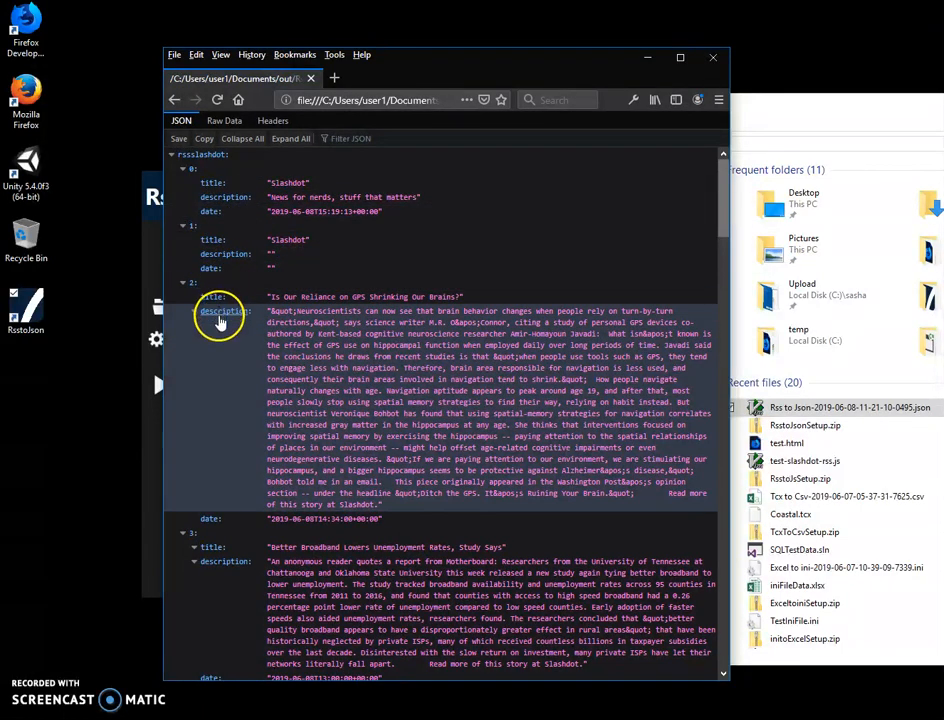
# - Scroll through the remaining Slashdot records in the JSON viewer, then close Firefox
pyautogui.scroll(-3)
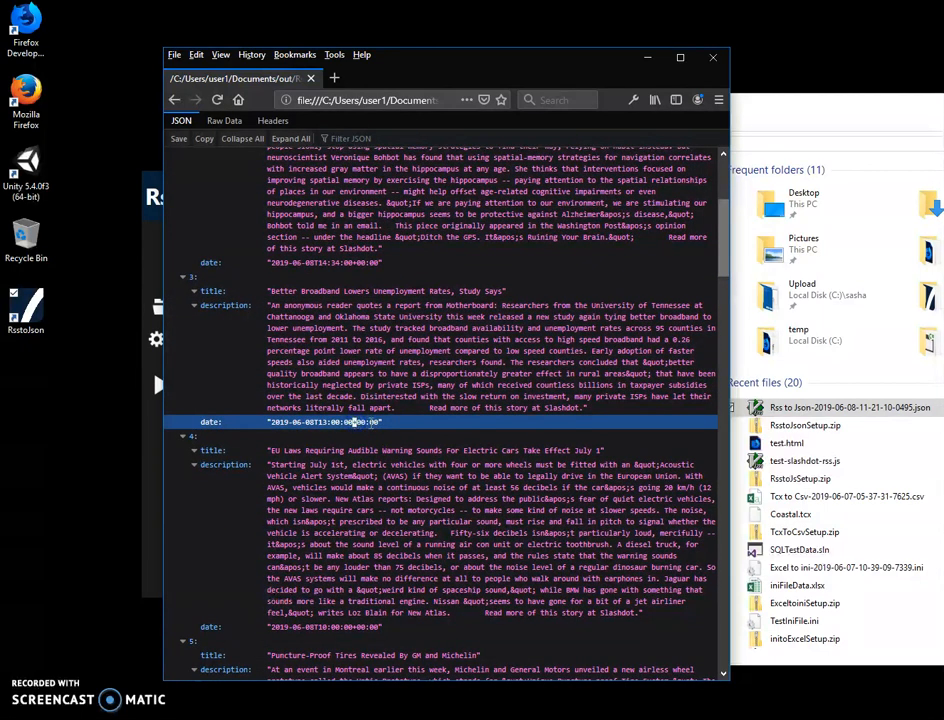
pyautogui.scroll(-3)
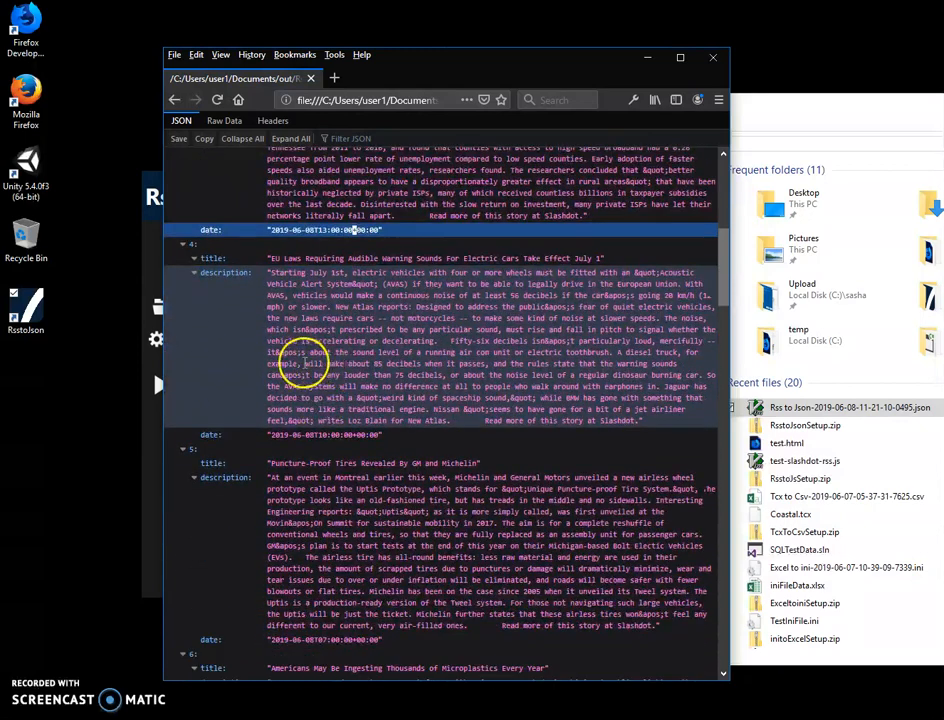
pyautogui.scroll(-3)
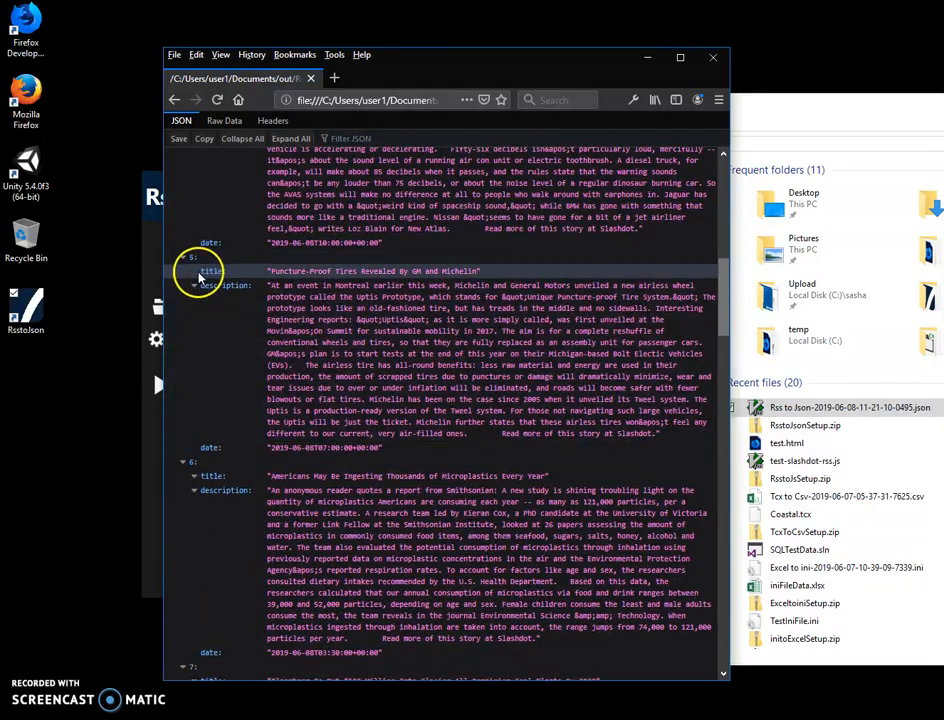
pyautogui.scroll(-3)
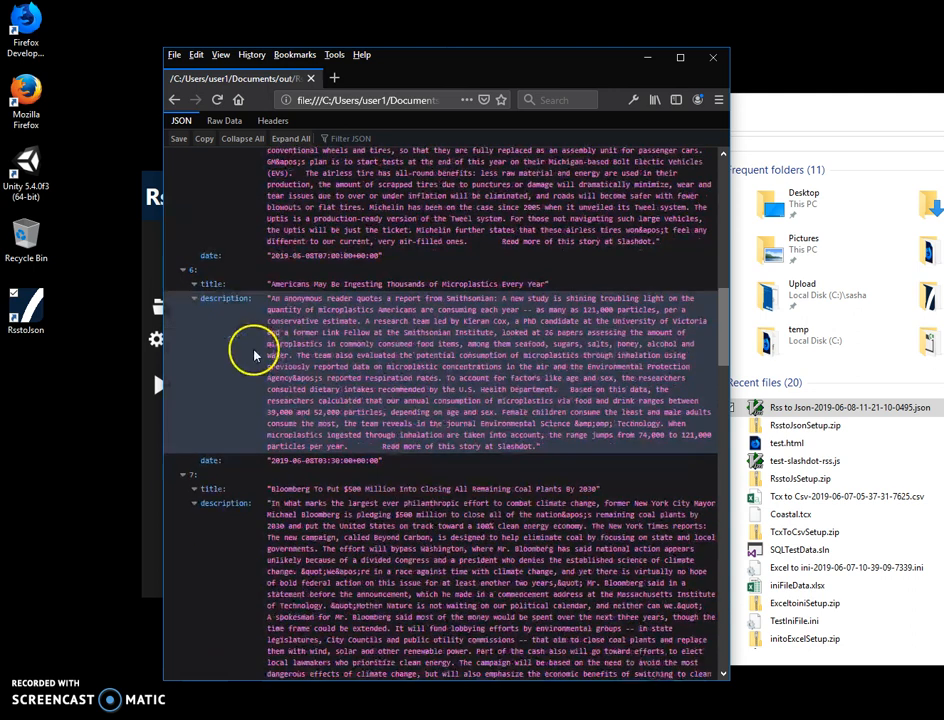
pyautogui.scroll(-3)
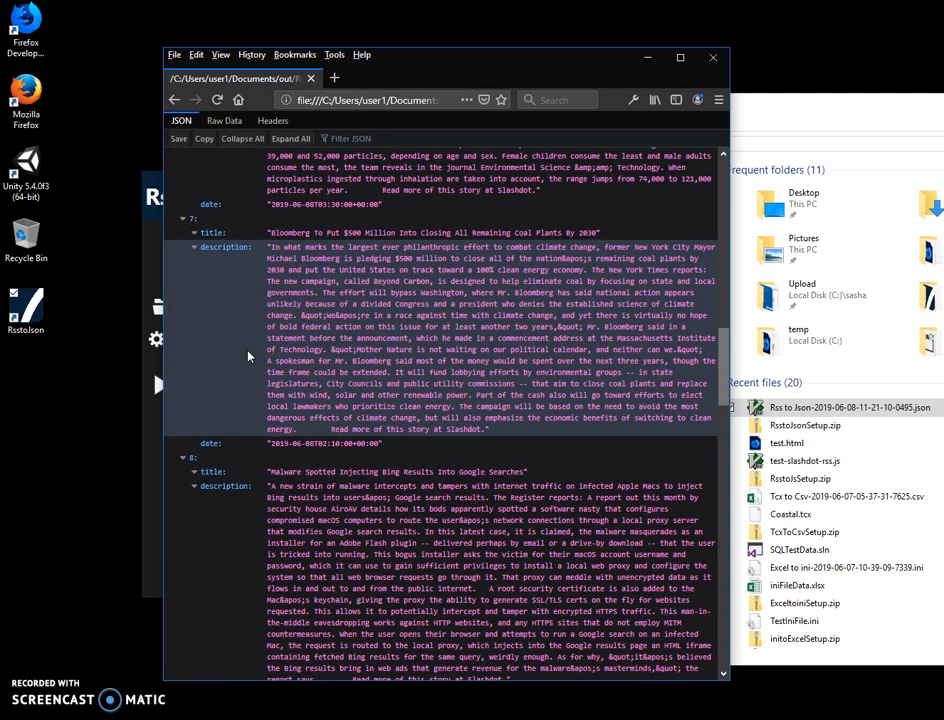
pyautogui.scroll(-3)
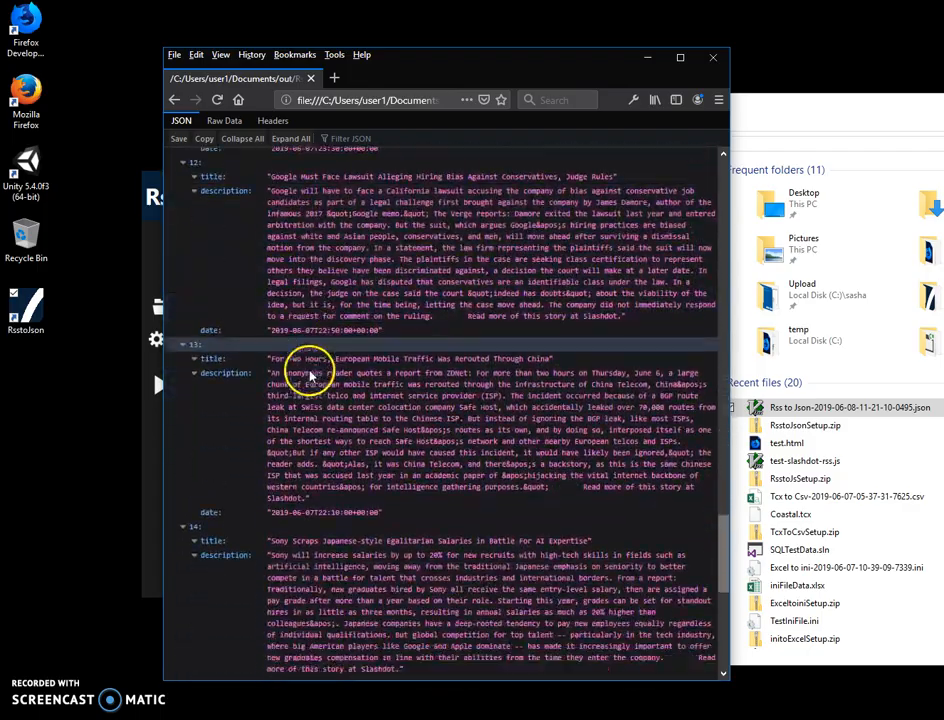
pyautogui.scroll(-3)
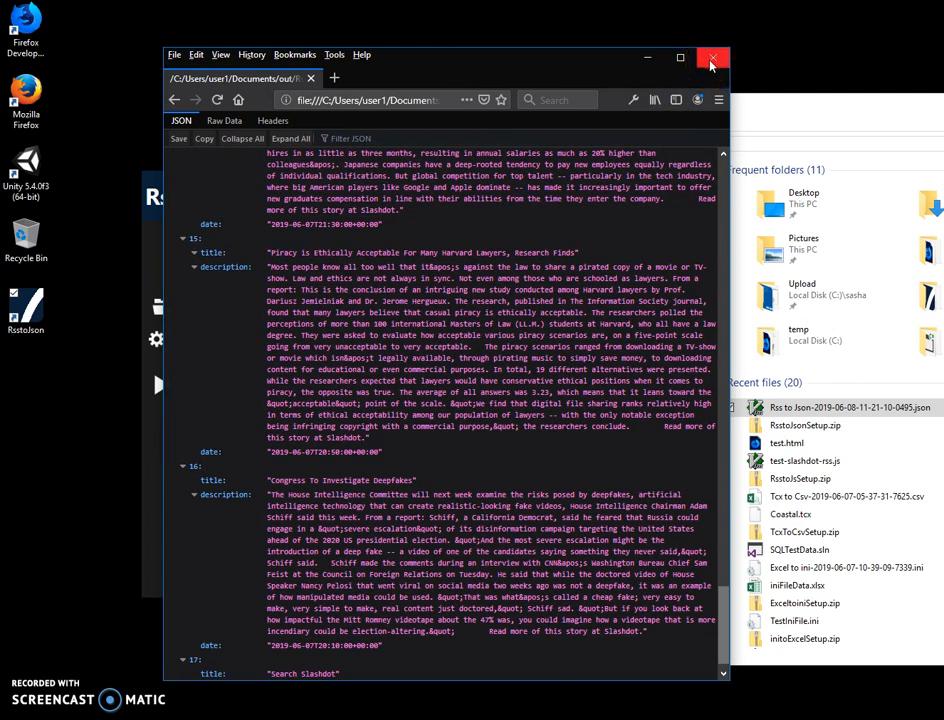
pyautogui.click(712, 56)
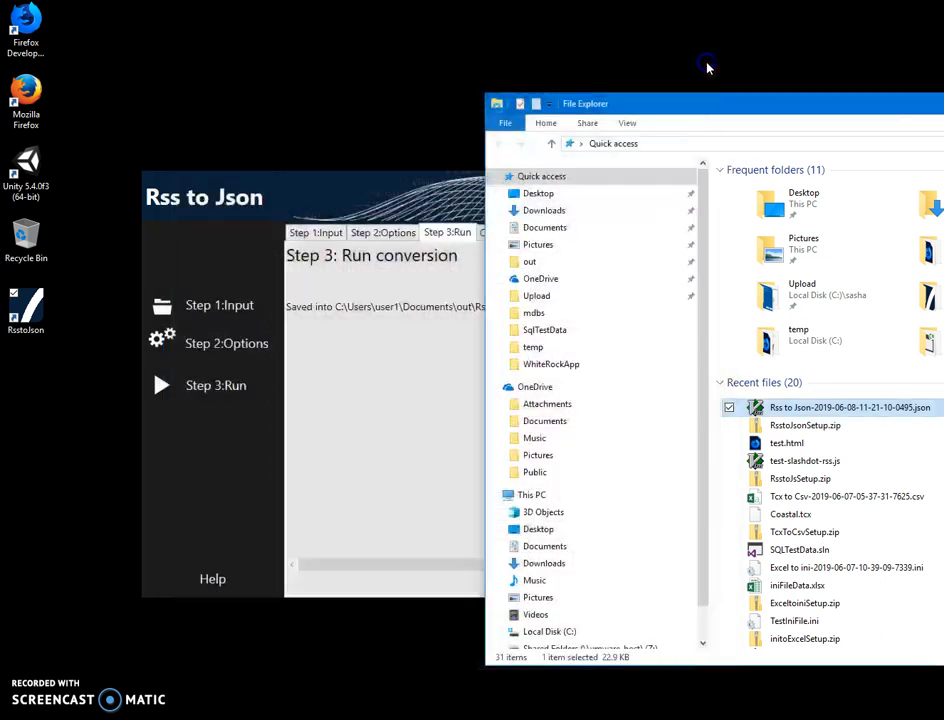